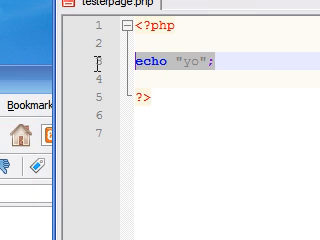
Delete the echo "yo" line, leaving an empty PHP block
key(Delete)
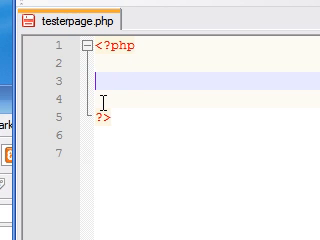
text(date)
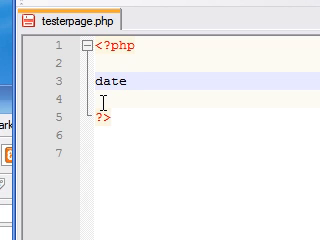
text(())
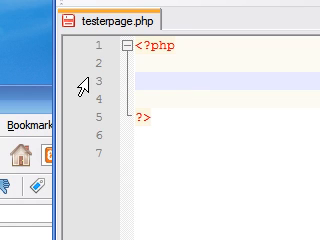
text(d)
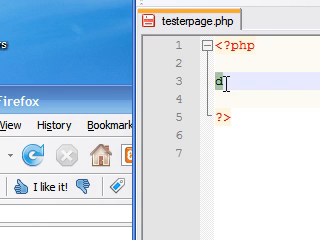
text(m)
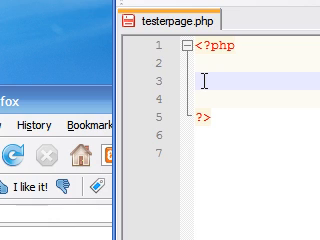
Write echo date("m/d/Y"); on line 3 inside the PHP tags
text(echo)
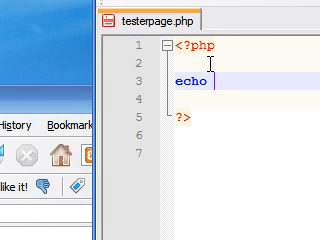
text(date)
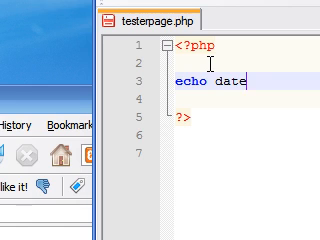
text(())
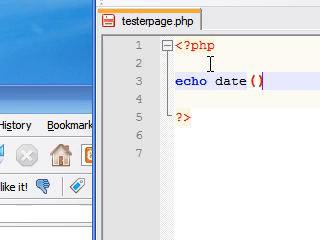
text(;)
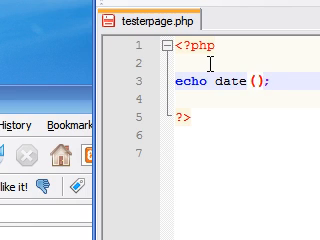
text(")
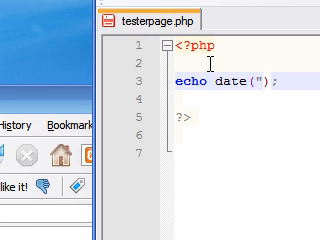
text(m/d)
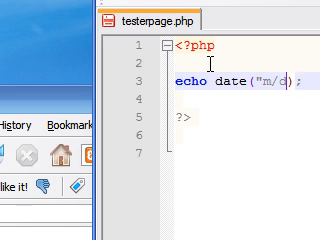
text(/Y)
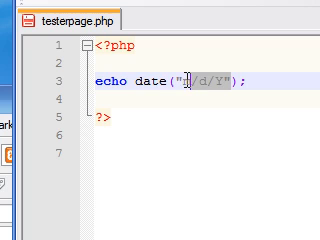
text(m)
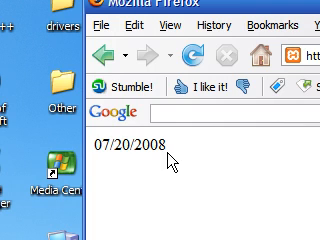
Refresh testerpage.php in Firefox to display the date 07/20/2008
click(123, 146)
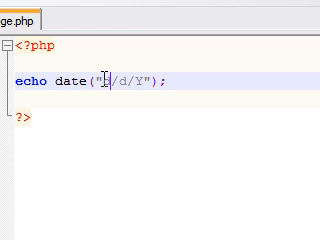
Replace the leading m in "m/d/Y" with d
text(d)
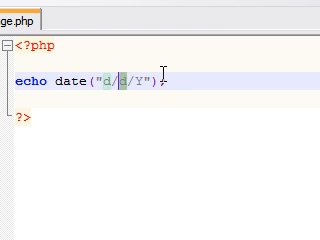